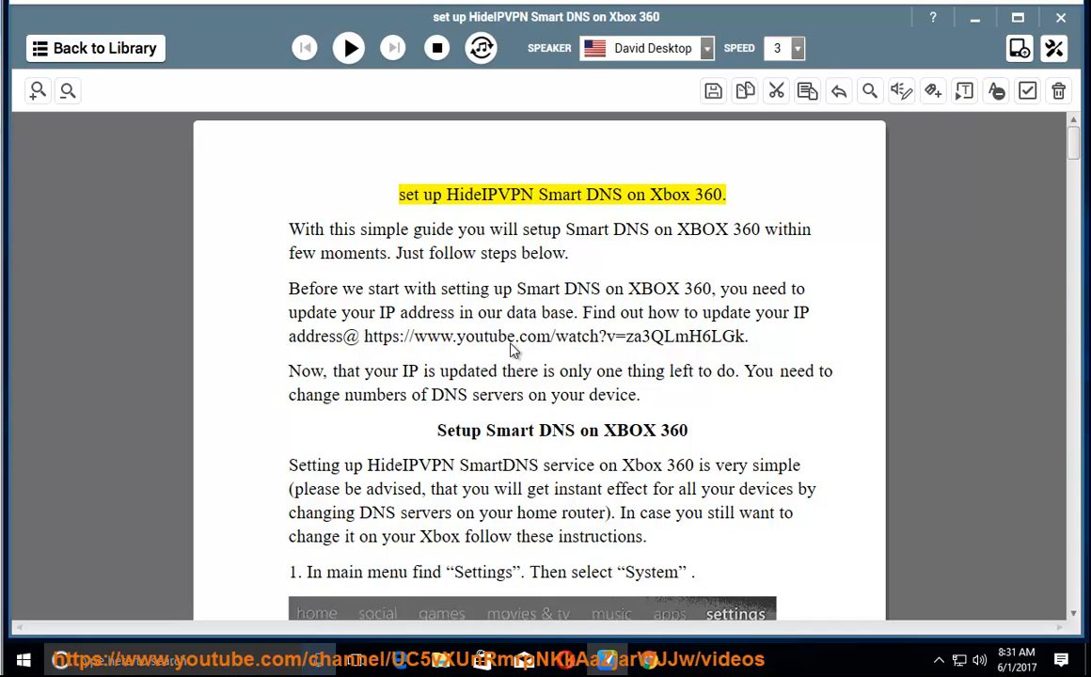
Step: Start read-aloud of the Xbox 360 Smart DNS guide from its title through step 1 on Settings and System
{"action": "left_click", "coordinate": [348, 49]}
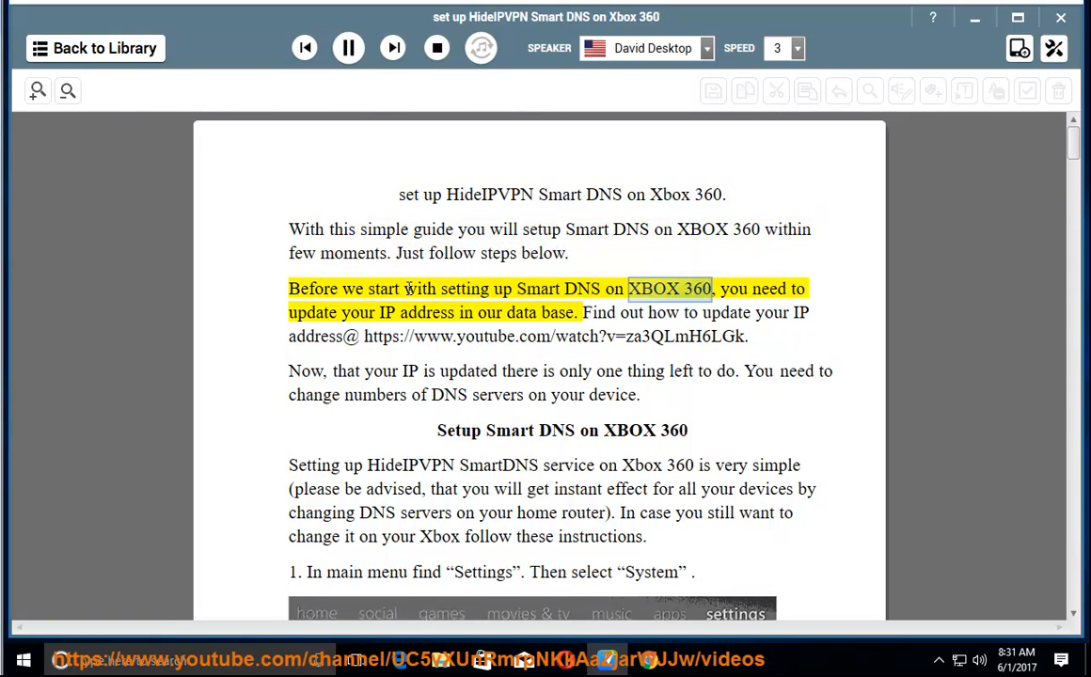
{"action": "double_click", "coordinate": [387, 312]}
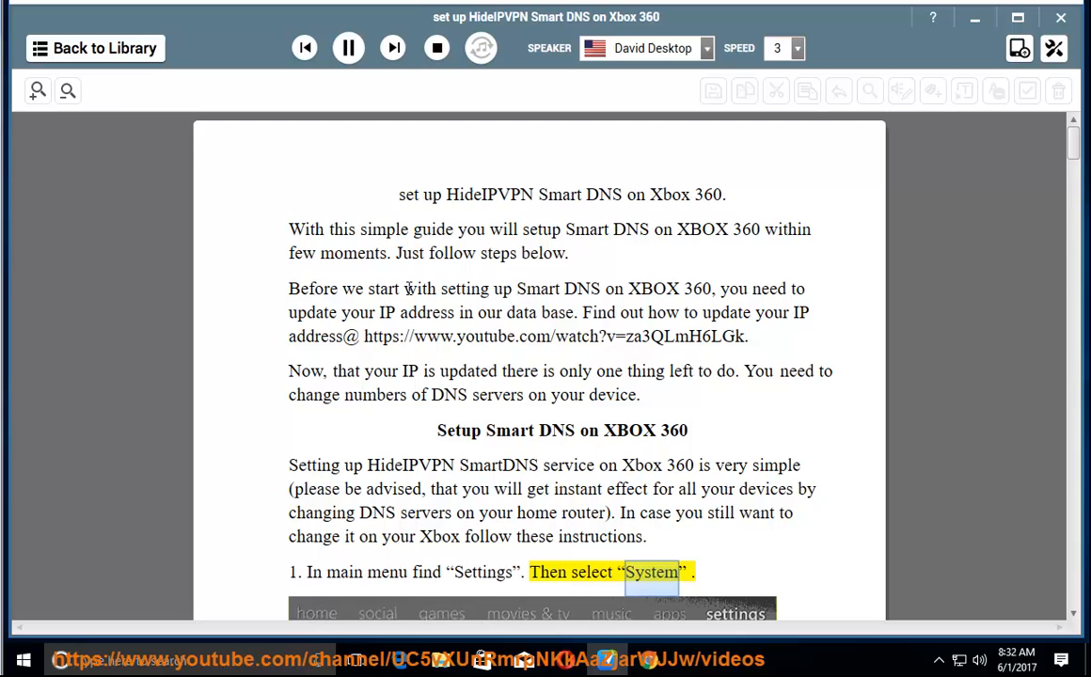
Step: Follow the reading down through the network steps 2–10, ending at typing the Preferred DNS
{"action": "scroll", "scroll_direction": "down", "scroll_amount": 3}
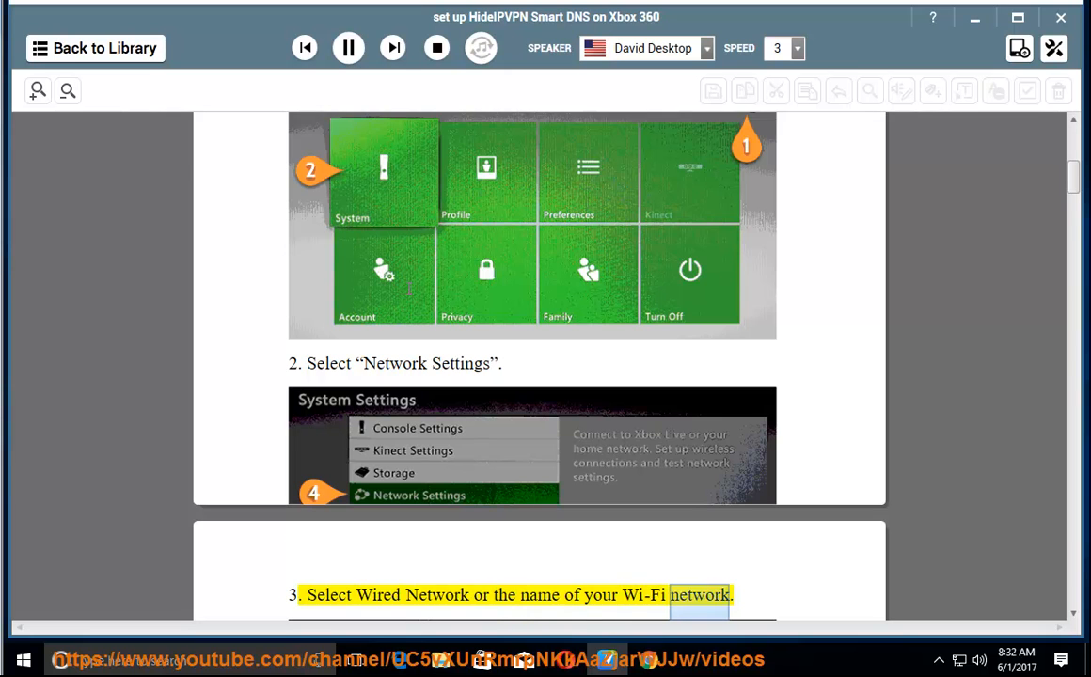
{"action": "scroll", "scroll_direction": "down", "scroll_amount": 3}
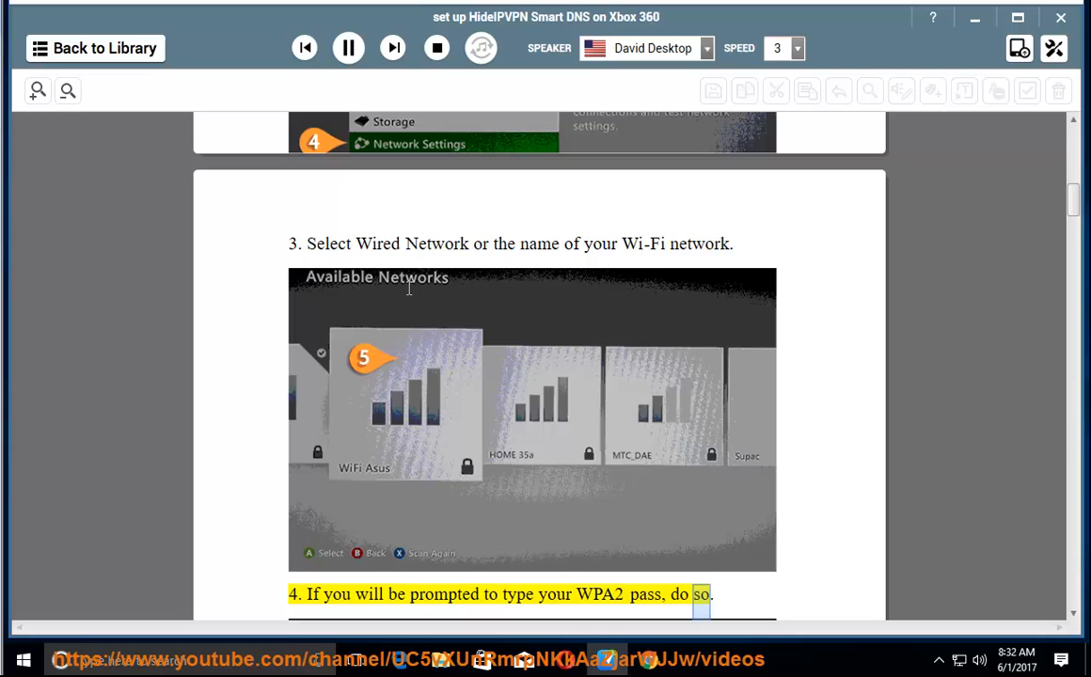
{"action": "scroll", "scroll_direction": "down", "scroll_amount": 3}
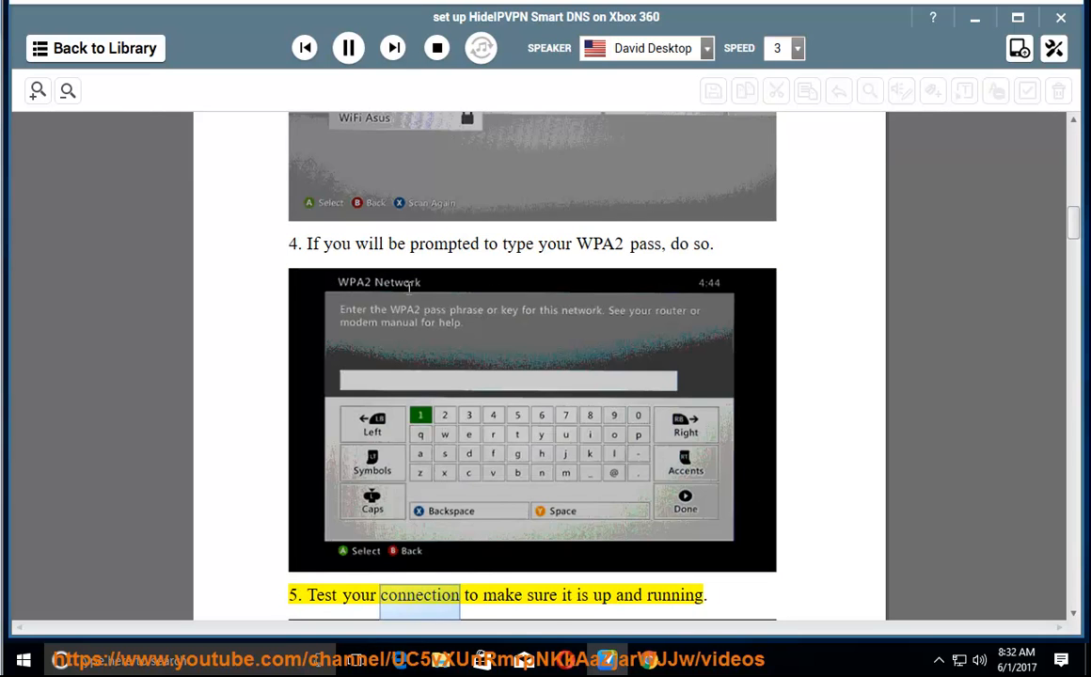
{"action": "scroll", "scroll_direction": "down", "scroll_amount": 3}
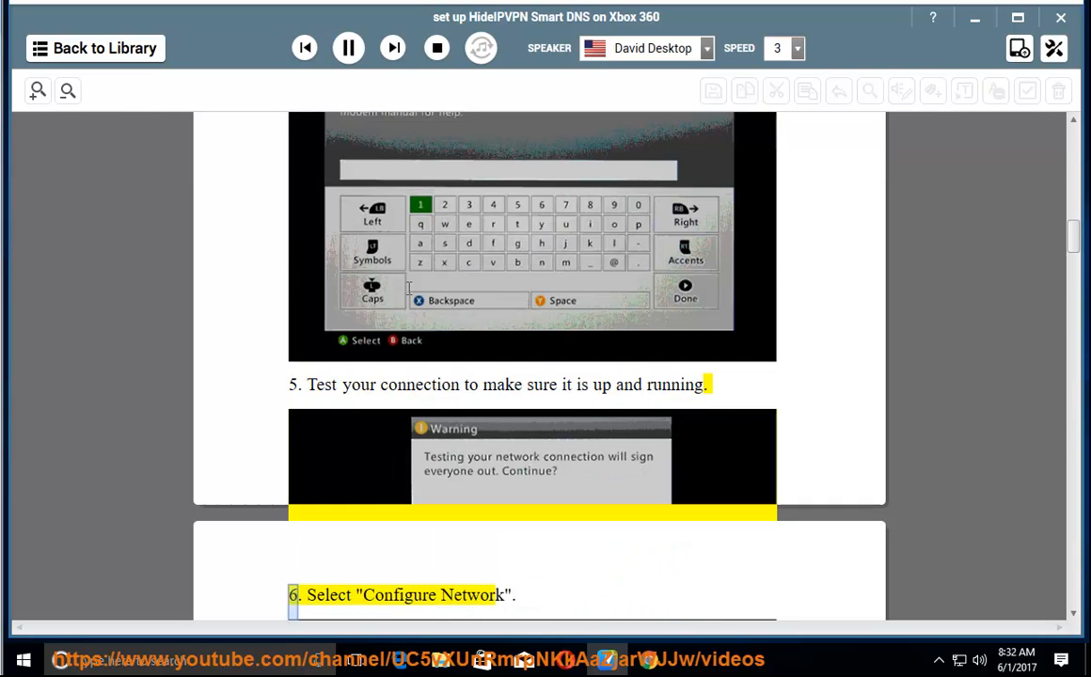
{"action": "scroll", "scroll_direction": "down", "scroll_amount": 3}
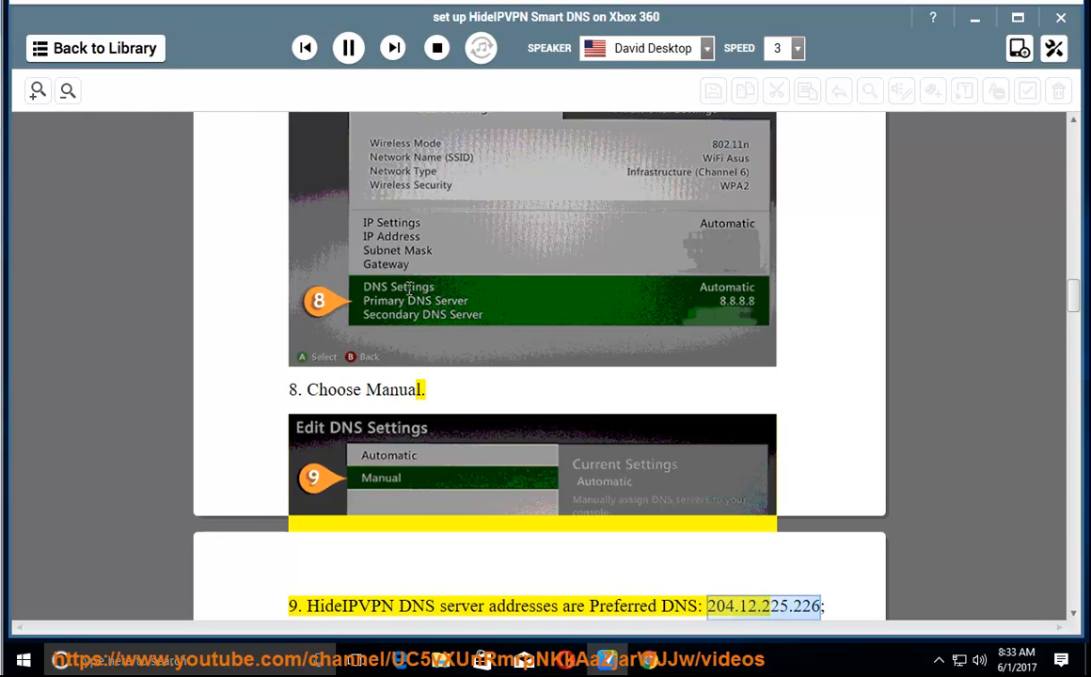
{"action": "scroll", "scroll_direction": "down", "scroll_amount": 3}
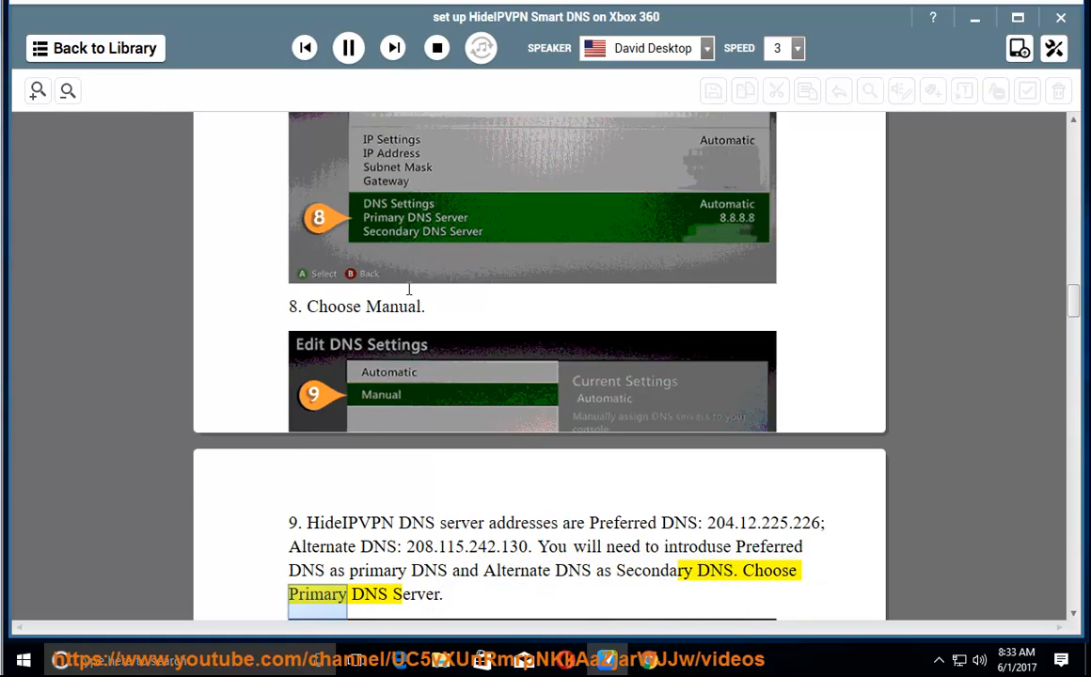
{"action": "scroll", "scroll_direction": "down", "scroll_amount": 3}
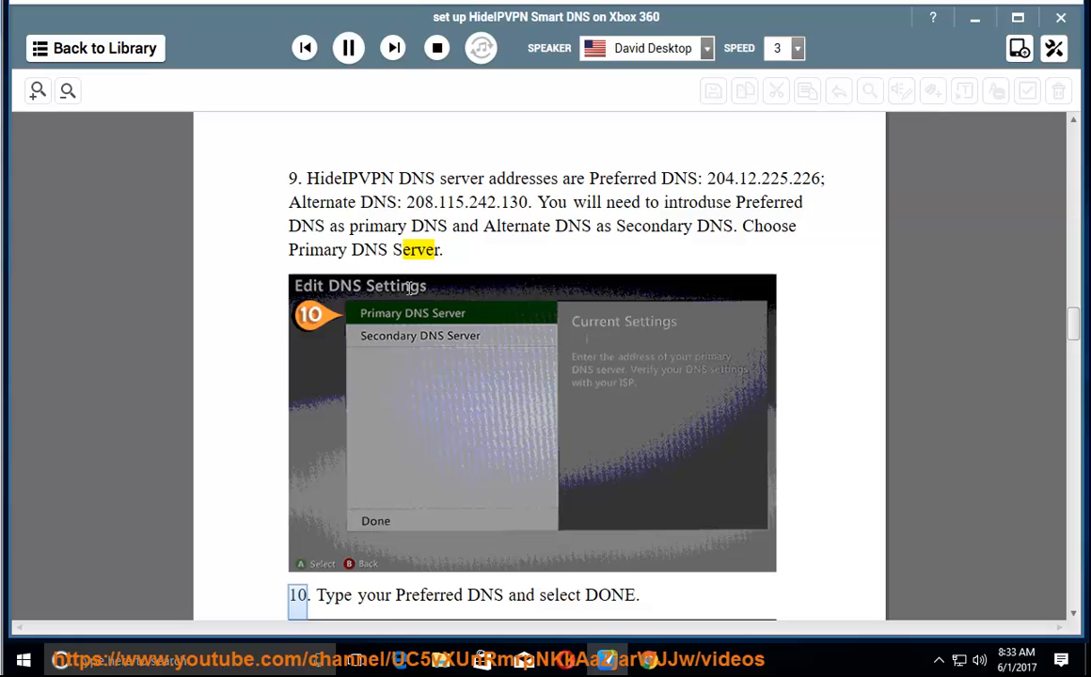
Step: Follow the reading through Secondary DNS, connection test and Locale to the closing 'Restart your console' line
{"action": "scroll", "scroll_direction": "down", "scroll_amount": 3}
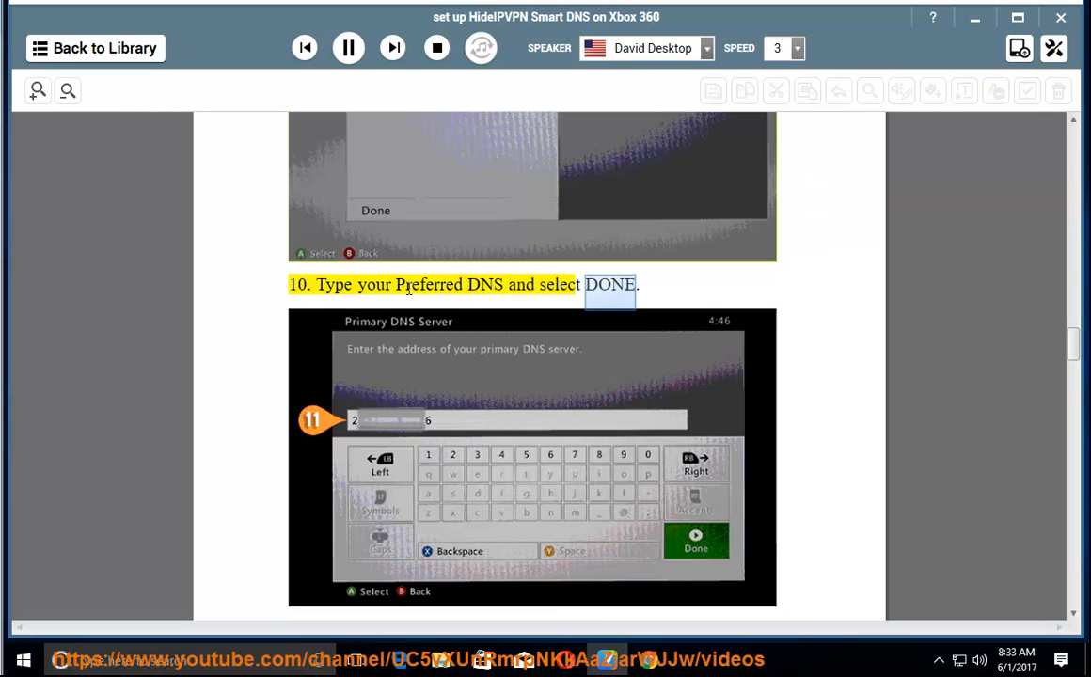
{"action": "scroll", "scroll_direction": "down", "scroll_amount": 3}
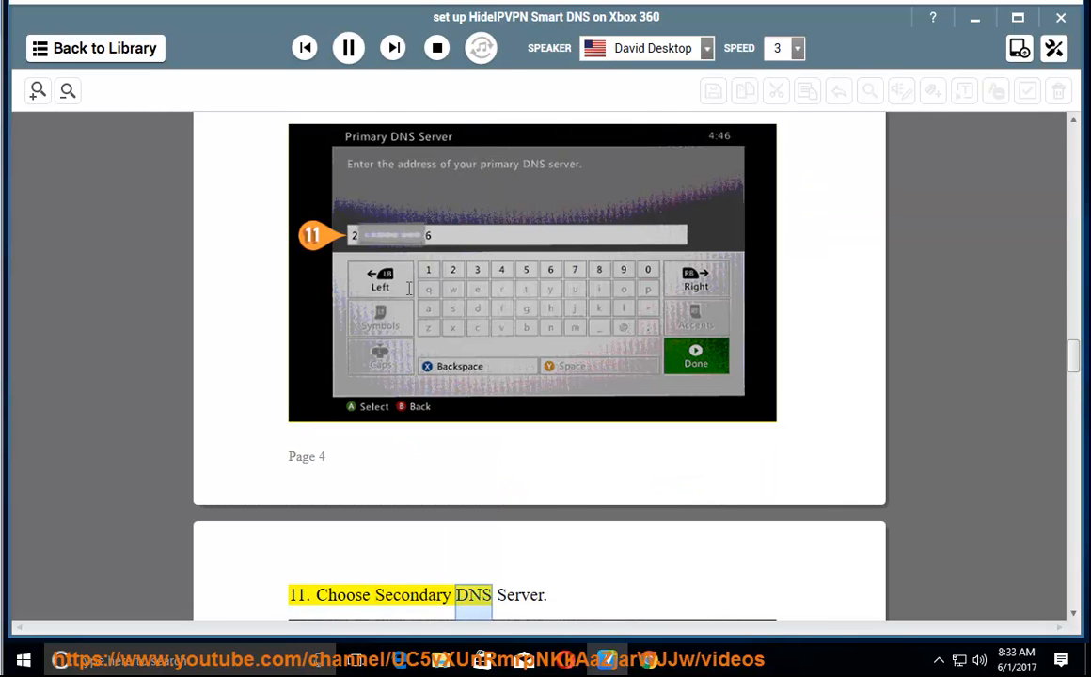
{"action": "scroll", "scroll_direction": "down", "scroll_amount": 3}
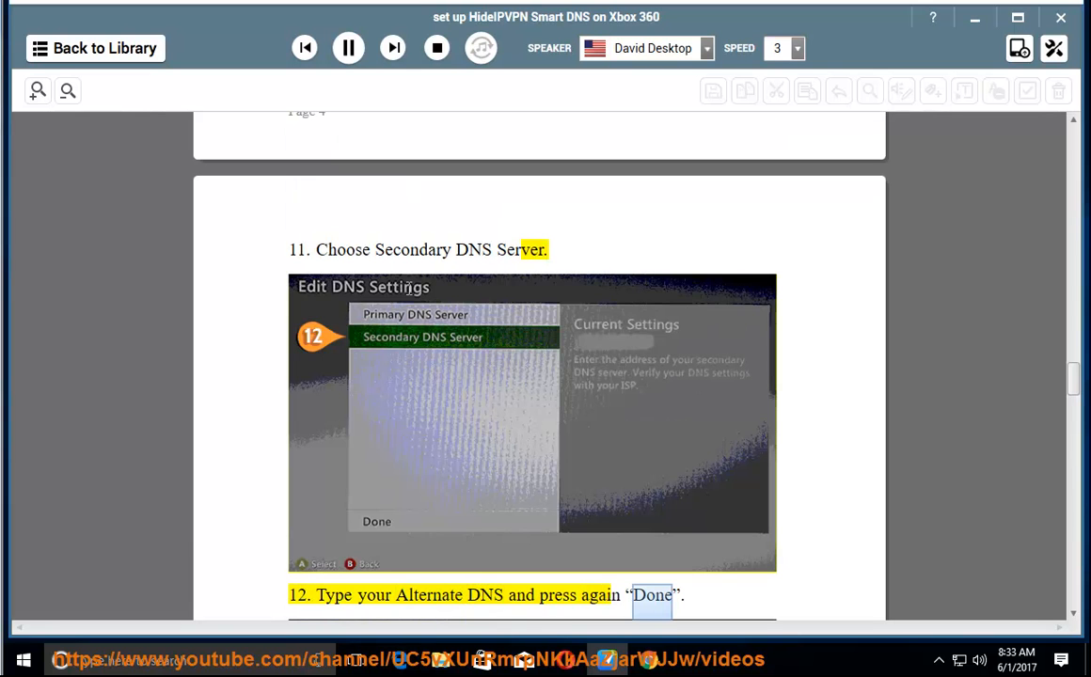
{"action": "scroll", "scroll_direction": "down", "scroll_amount": 3}
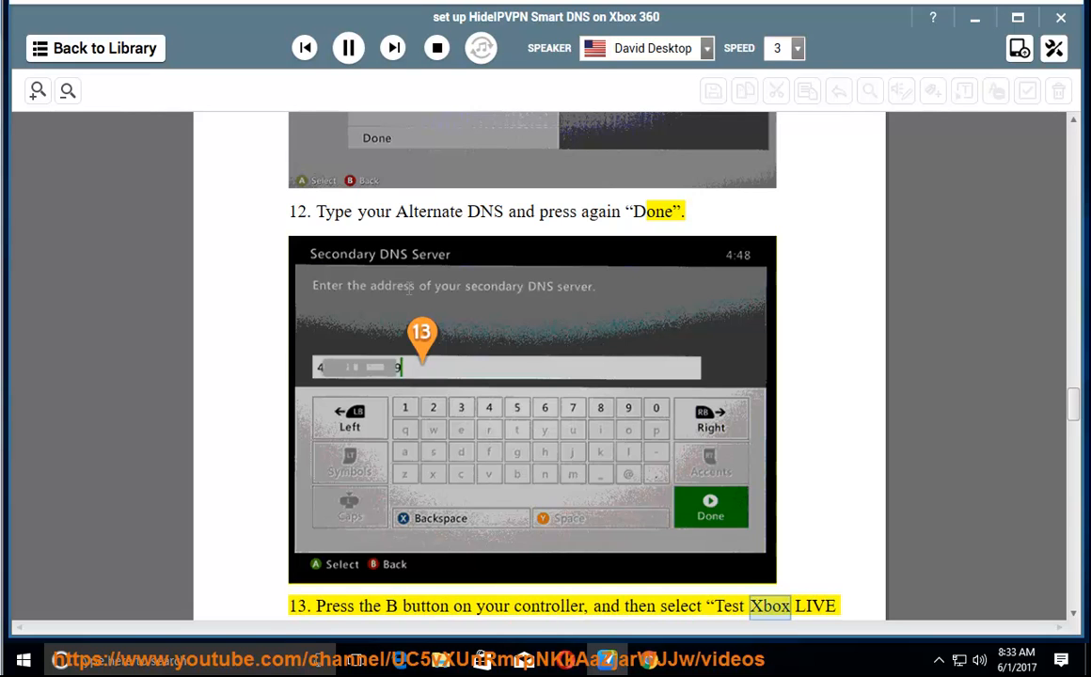
{"action": "scroll", "scroll_direction": "down", "scroll_amount": 3}
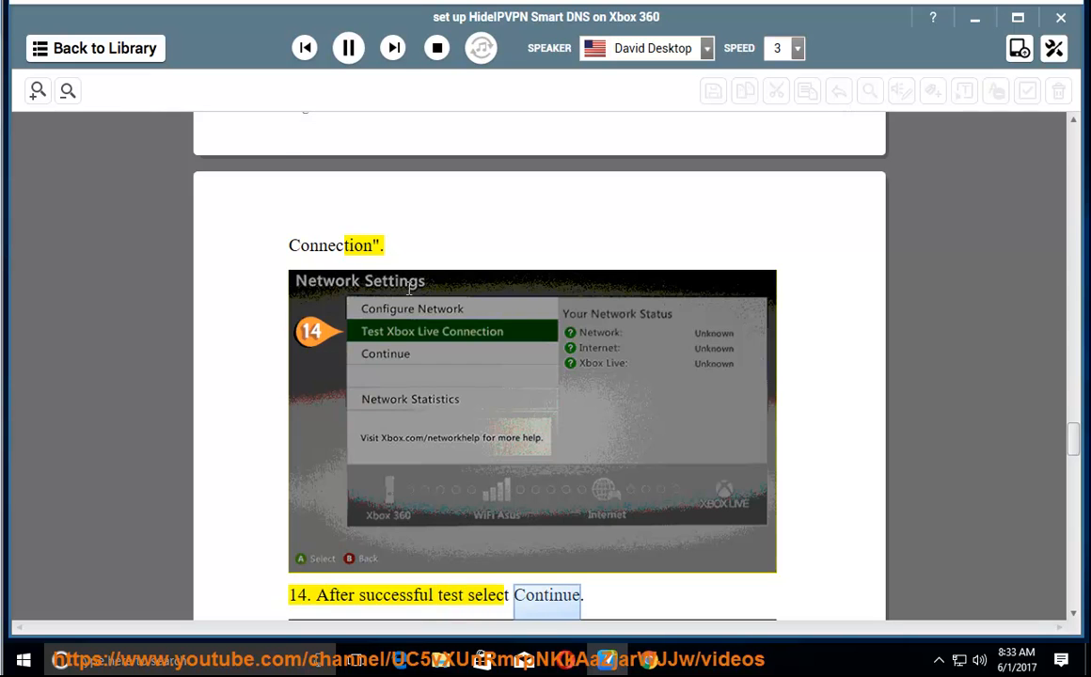
{"action": "scroll", "scroll_direction": "down", "scroll_amount": 3}
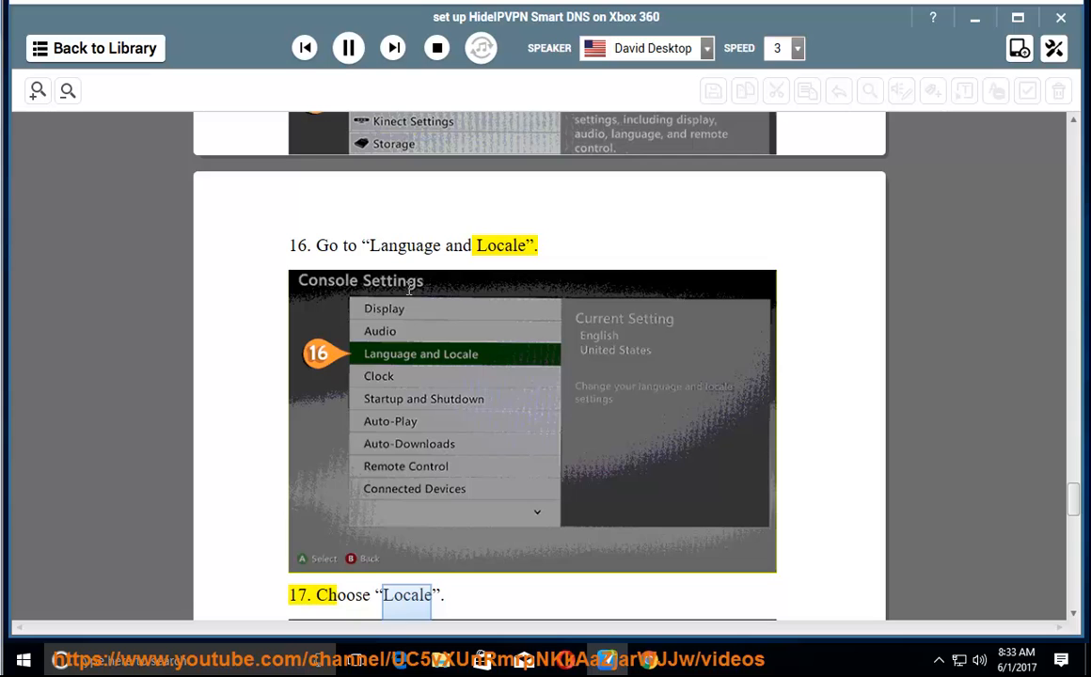
{"action": "scroll", "scroll_direction": "down", "scroll_amount": 3}
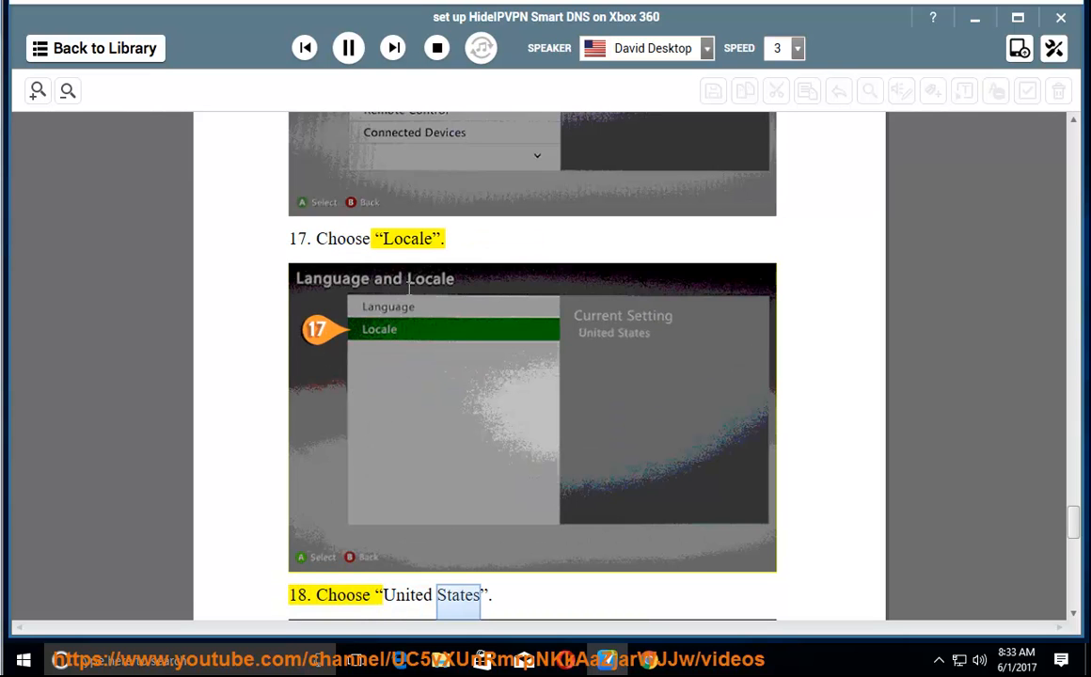
{"action": "scroll", "scroll_direction": "down", "scroll_amount": 3}
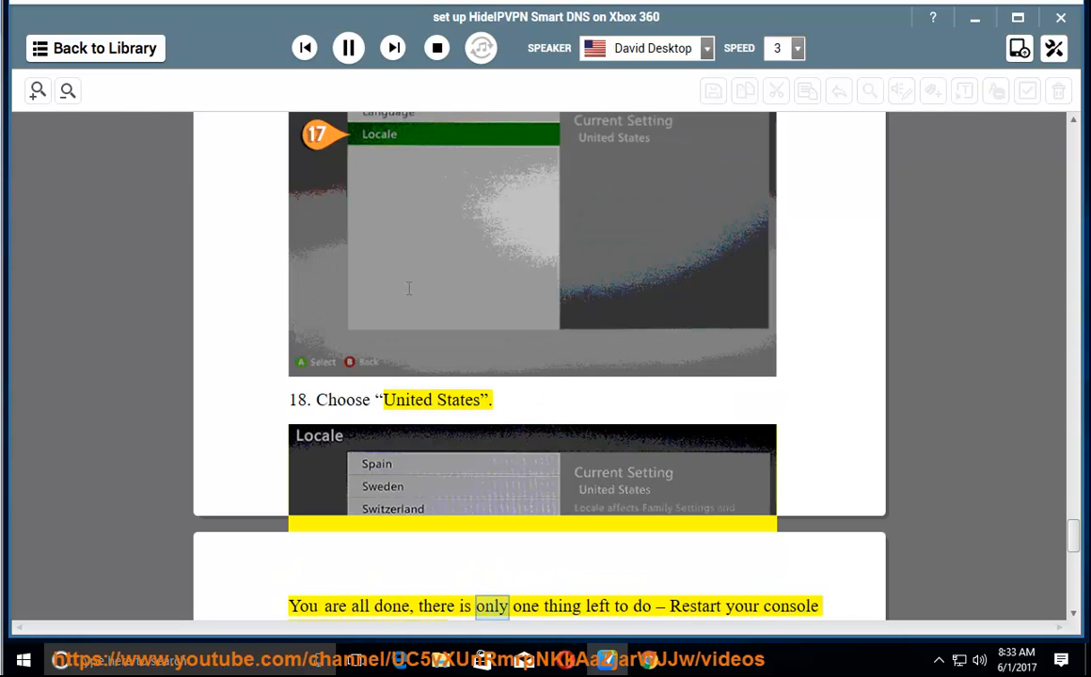